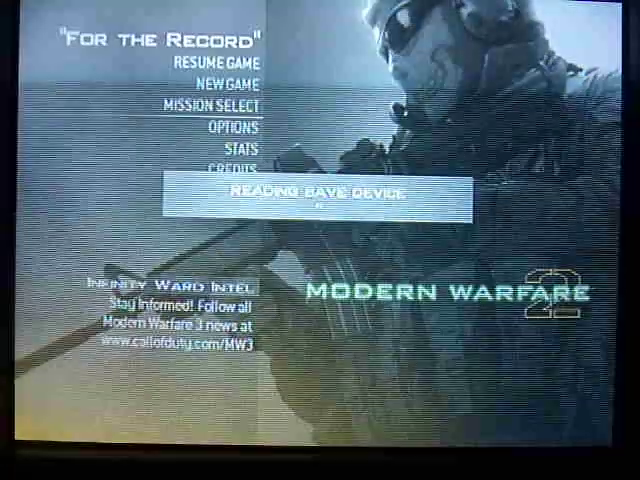
{"action": "left_click", "coordinate": [229, 81]}
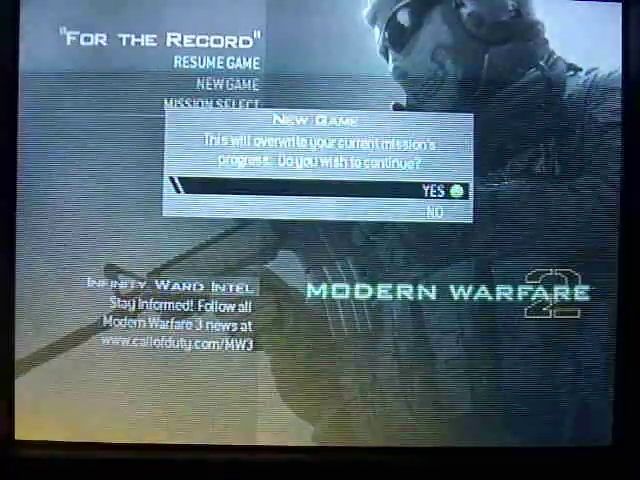